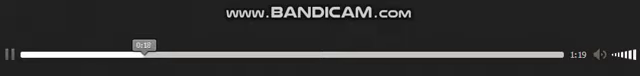
Step: Scrub the seek bar slightly forward to advance the video a short way into the clip
left_click_drag(138, 54, 156, 54)
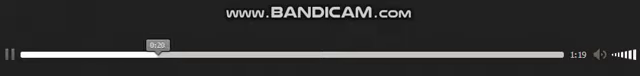